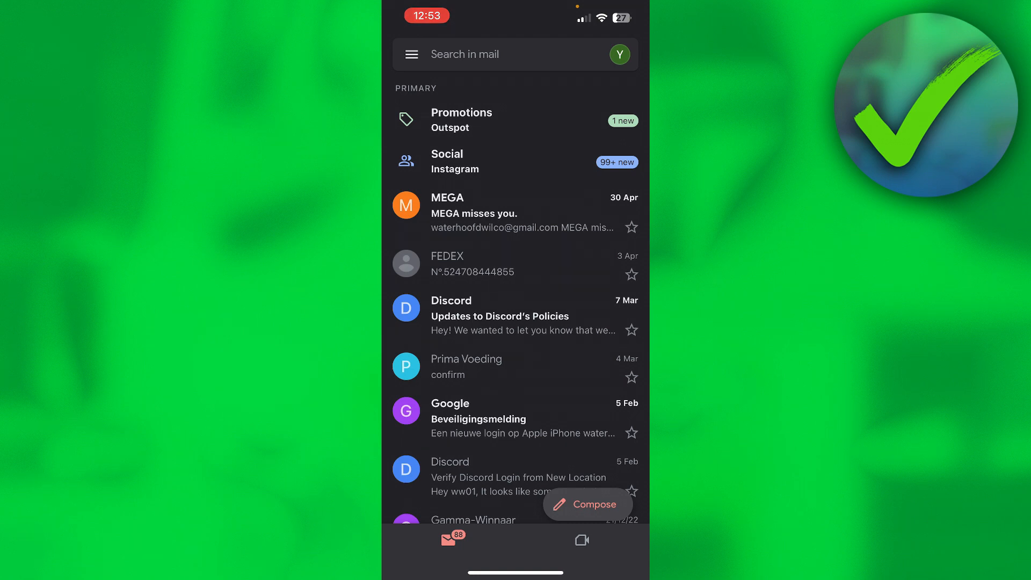
Open the Google account switcher from the profile avatar in Gmail's search bar
left_click(618, 54)
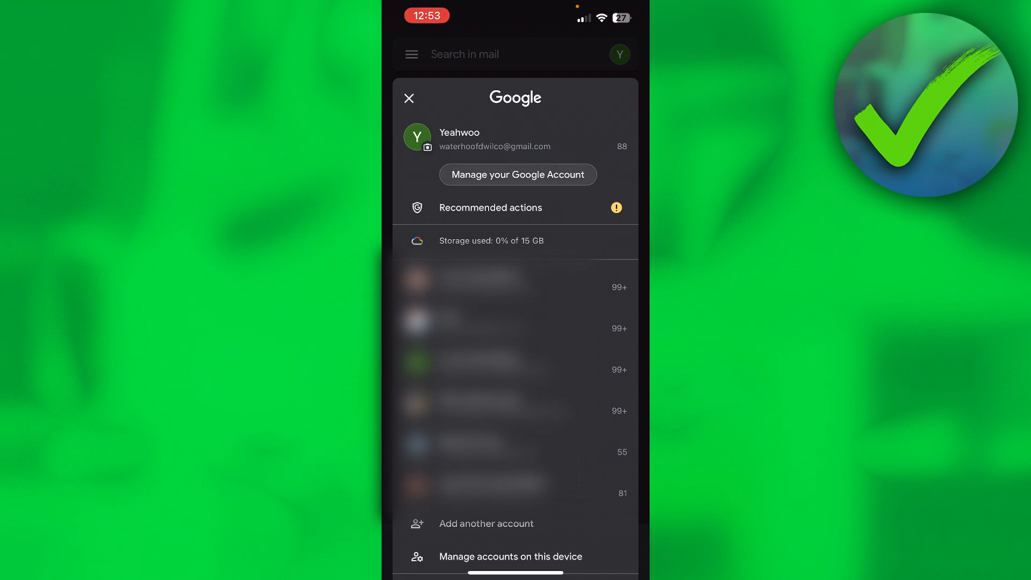
Go to Manage your Google Account, Data and privacy, down to Data from apps and services
left_click(518, 174)
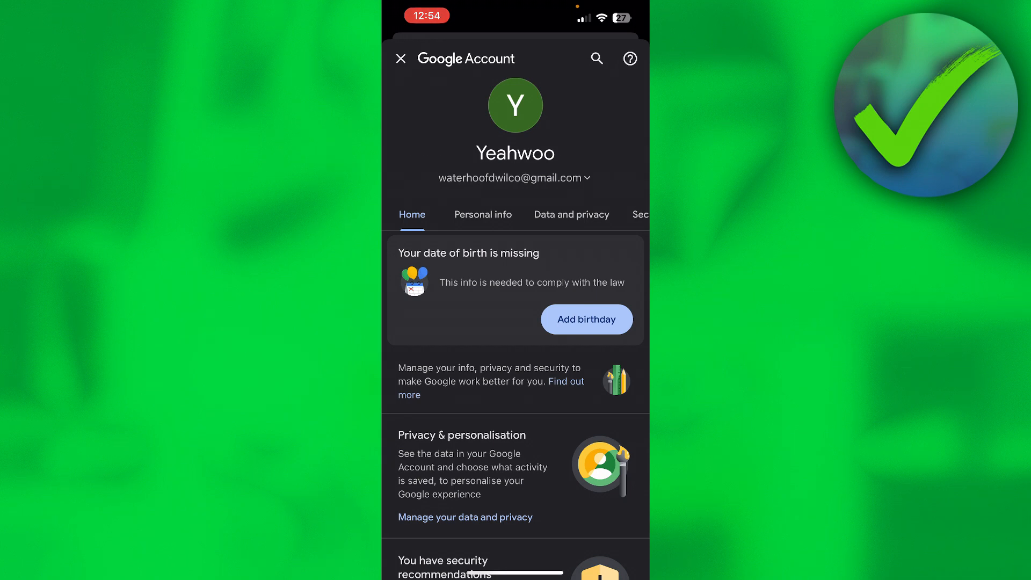
left_click(572, 214)
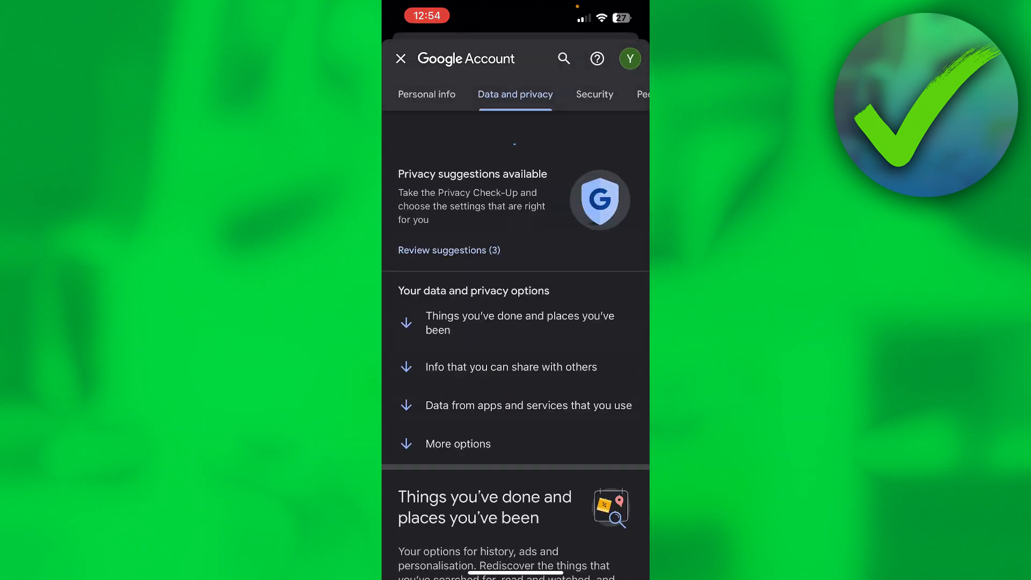
scroll("down", 3)
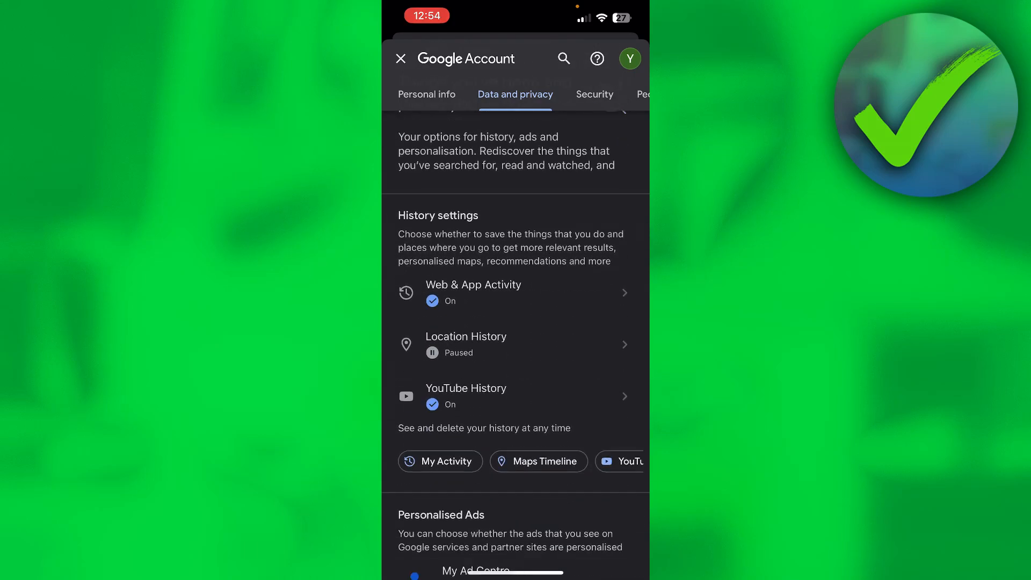
scroll("down", 3)
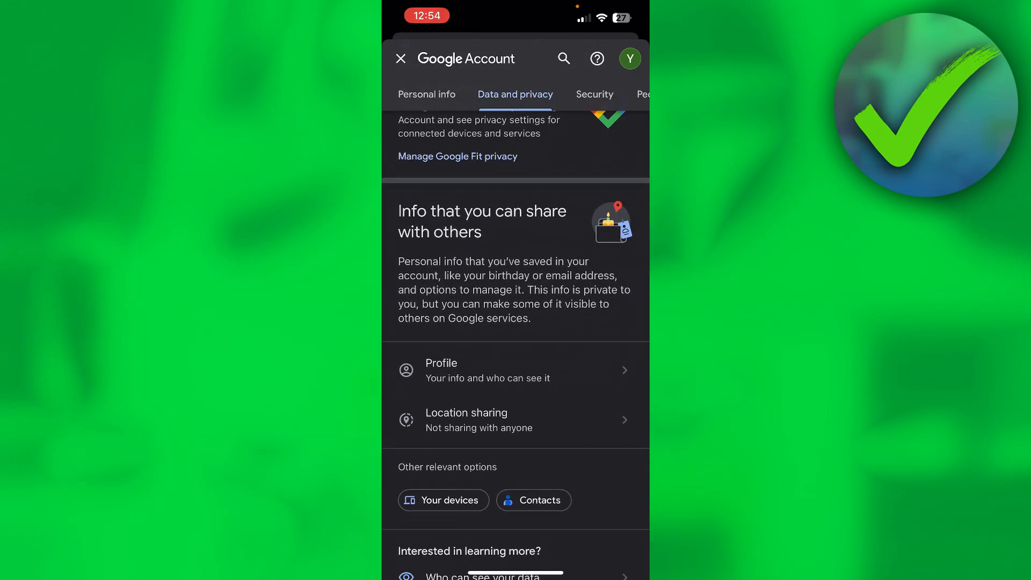
scroll("down", 3)
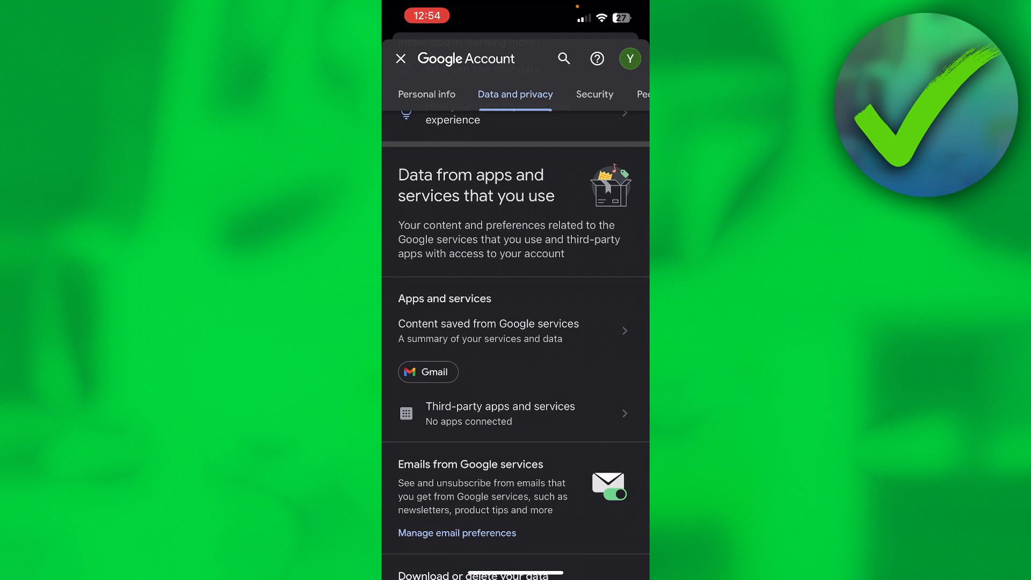
Open Google Dashboard from Content saved from Google services and browse Gmail, Calendar, Chrome, Play, YouTube
left_click(516, 331)
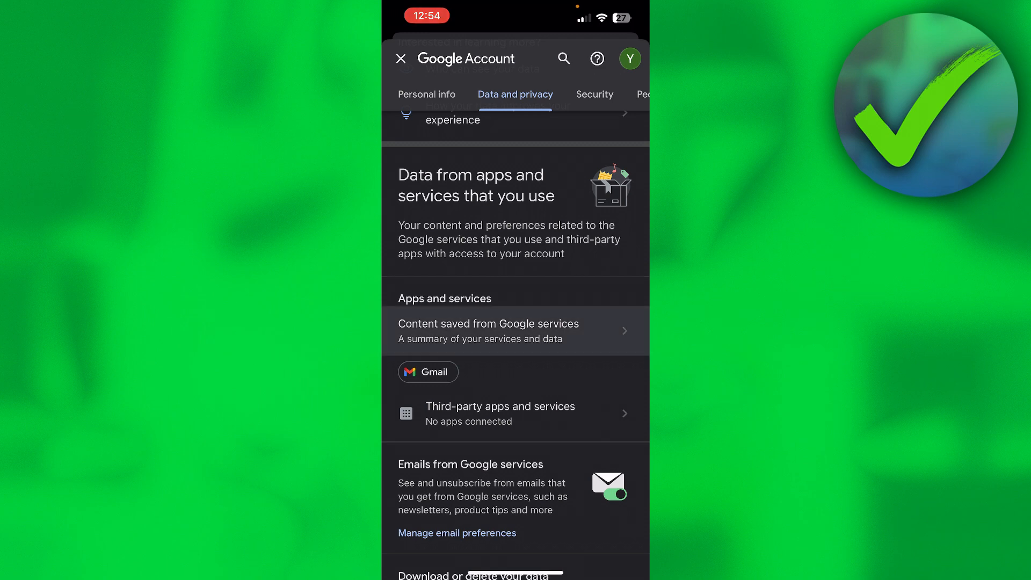
left_click(488, 330)
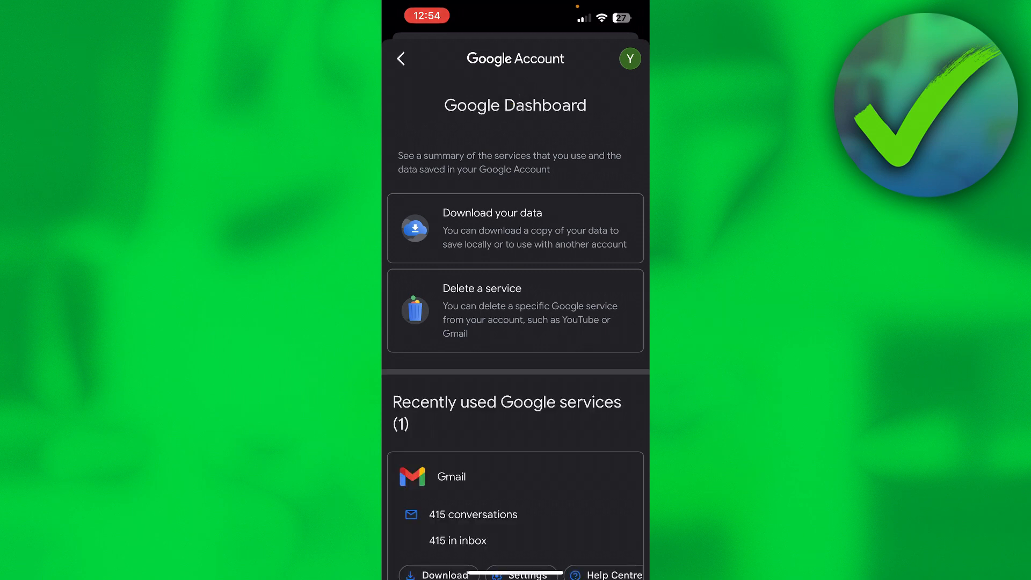
scroll("down", 3)
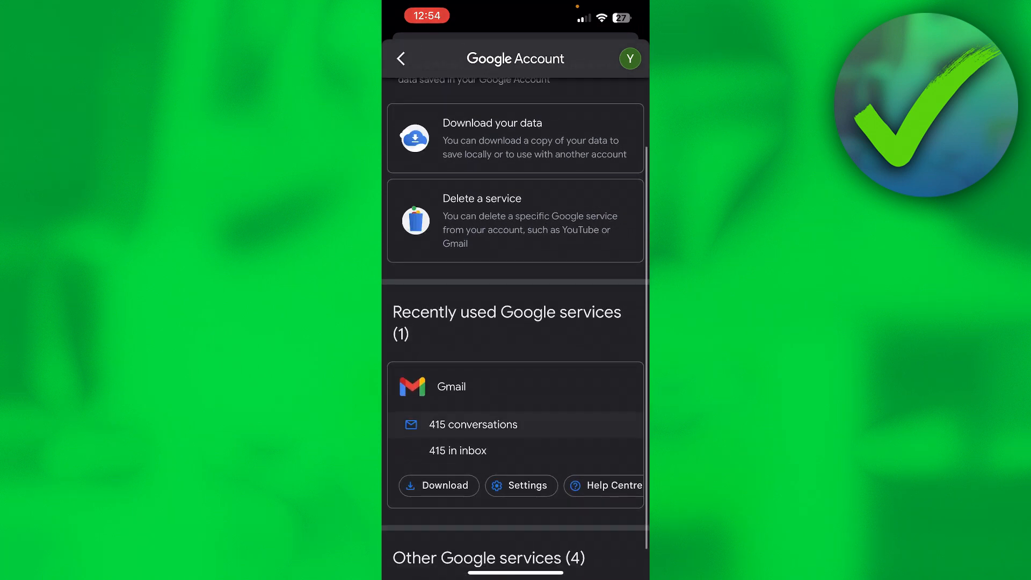
scroll("down", 3)
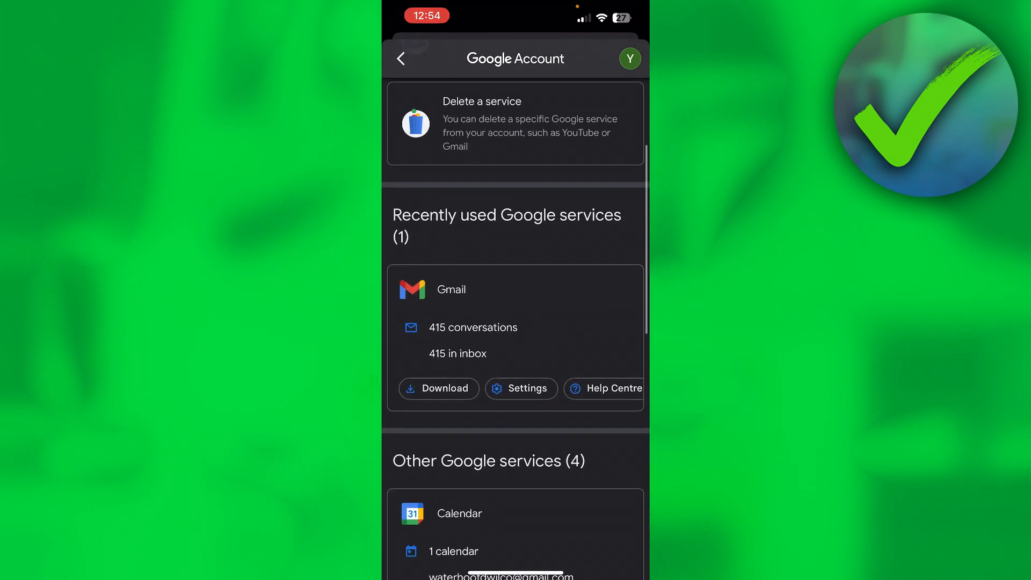
scroll("down", 3)
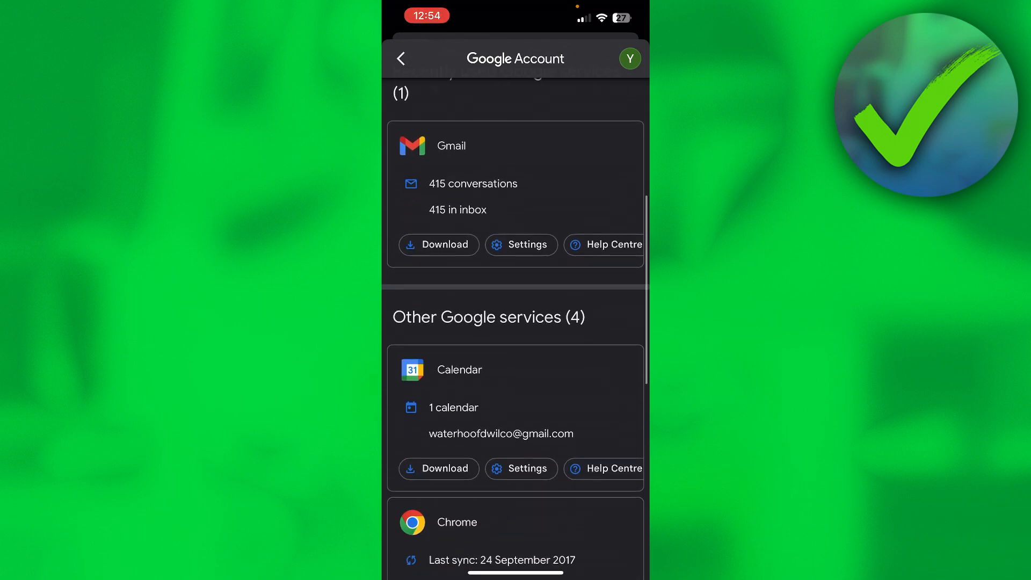
scroll("down", 3)
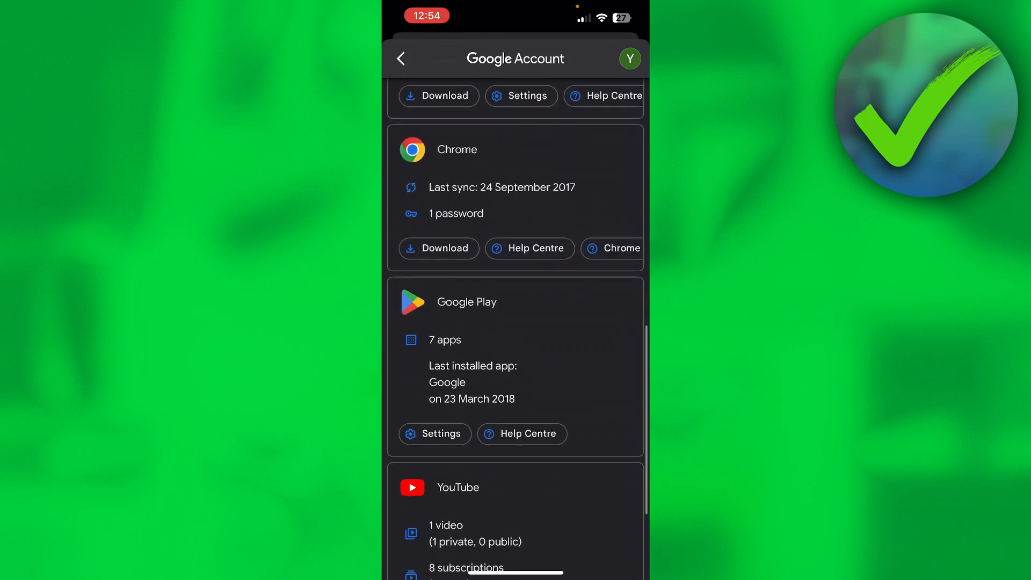
scroll("down", 3)
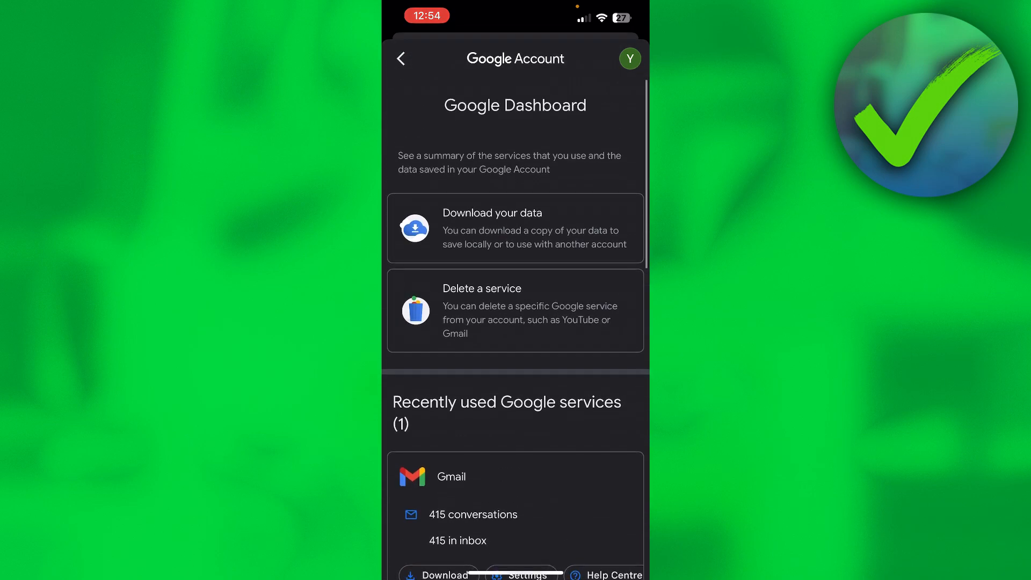
Open 'Een service of je account verwijderen' and choose 'Je account verwijderen'
double_click(581, 319)
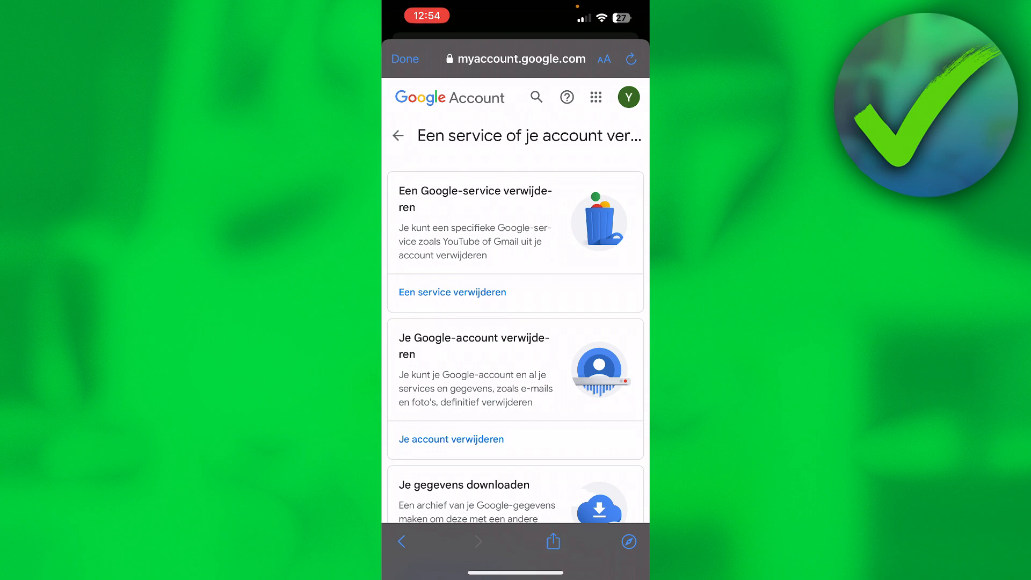
scroll("down", 3)
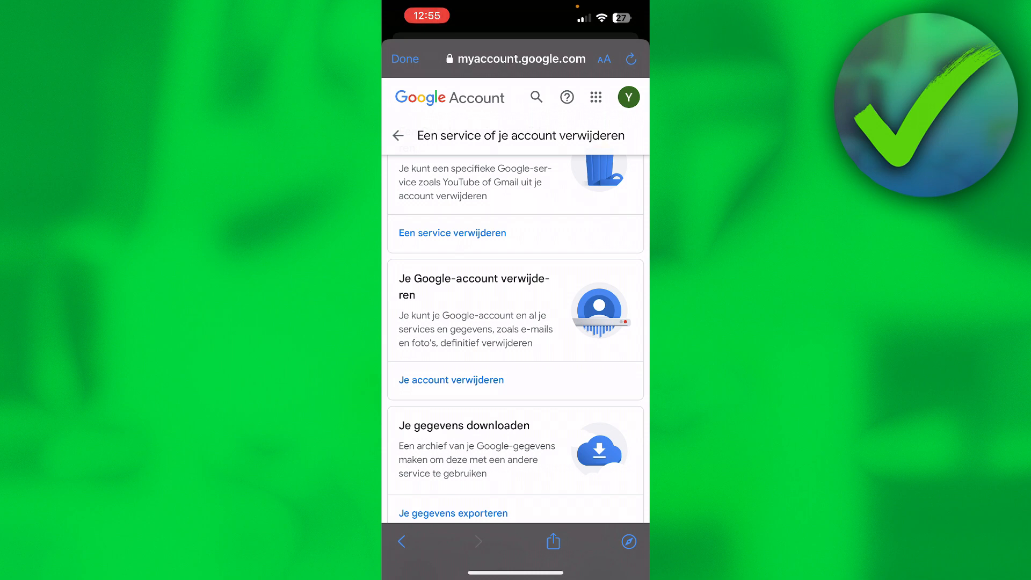
left_click(451, 380)
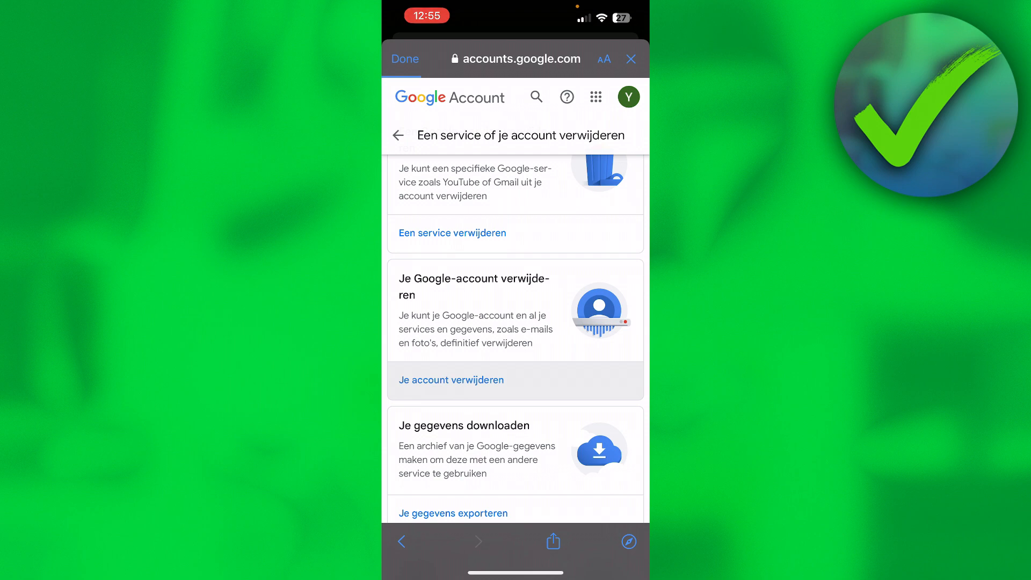
Continue to the 'Je Google-account verwijderen' page with its deletion warnings
left_click(451, 380)
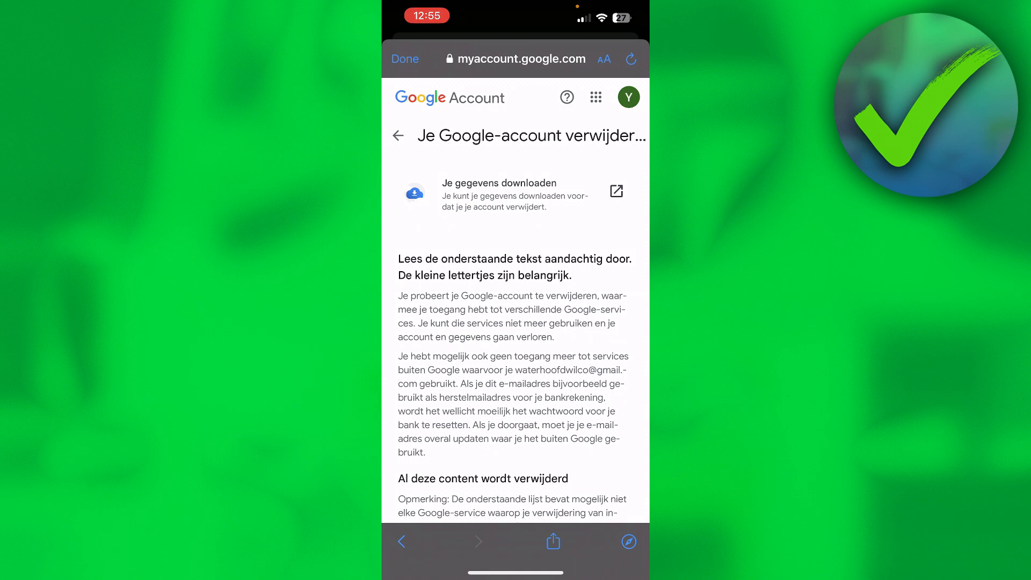
Tick the outstanding-costs and permanent-deletion checkboxes above Account verwijderen
scroll("down", 3)
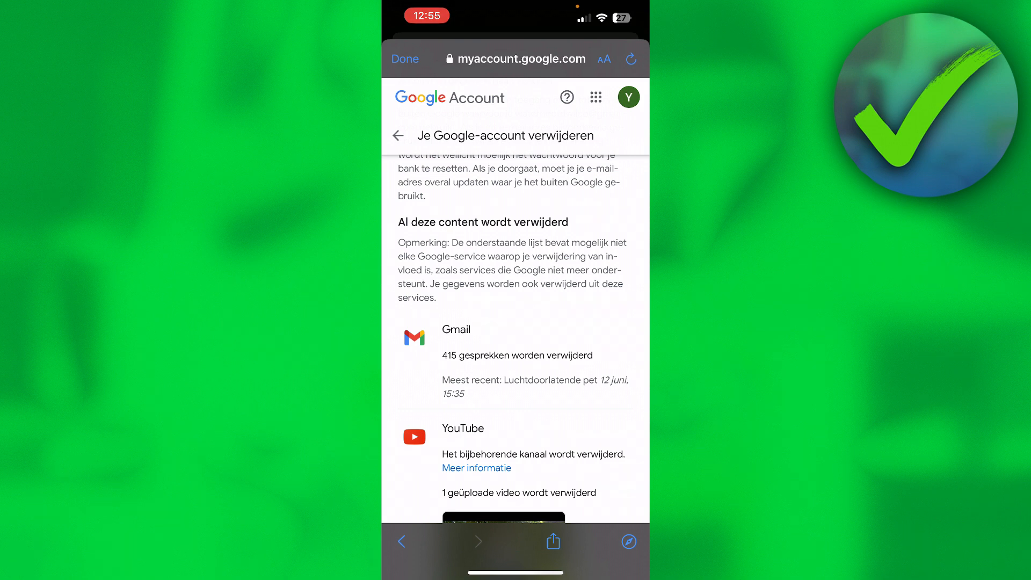
scroll("down", 3)
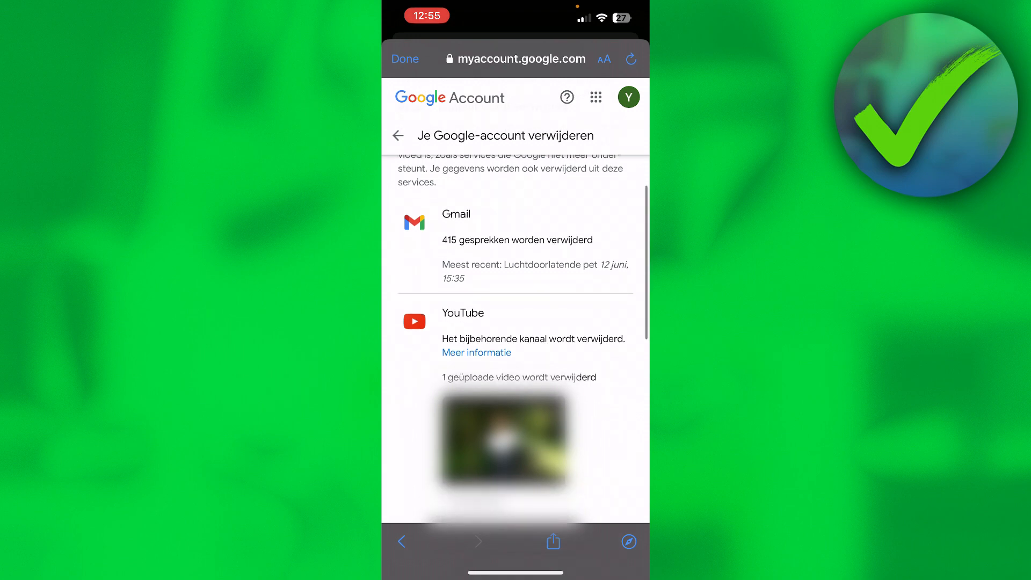
scroll("down", 3)
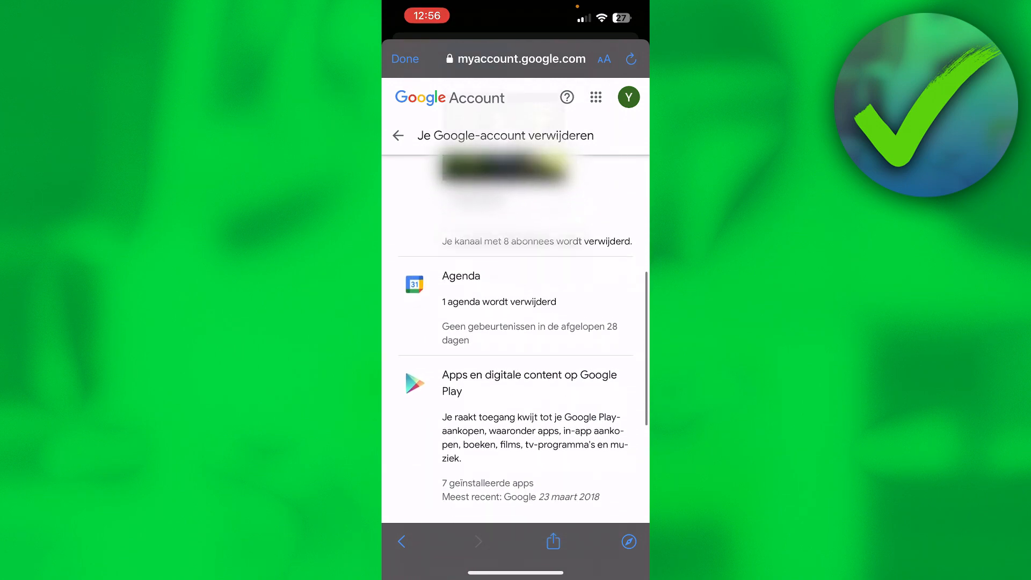
scroll("down", 3)
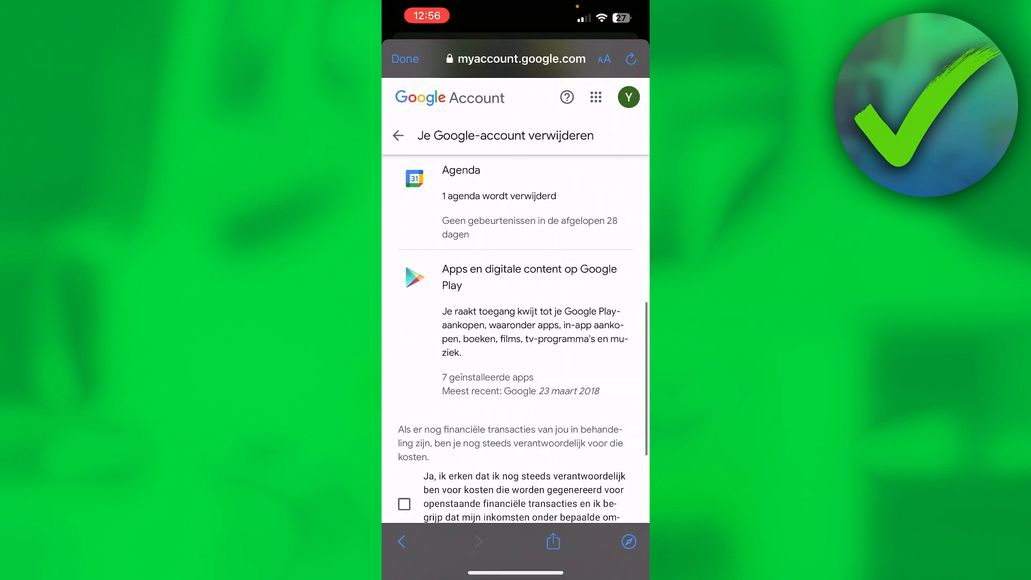
scroll("down", 3)
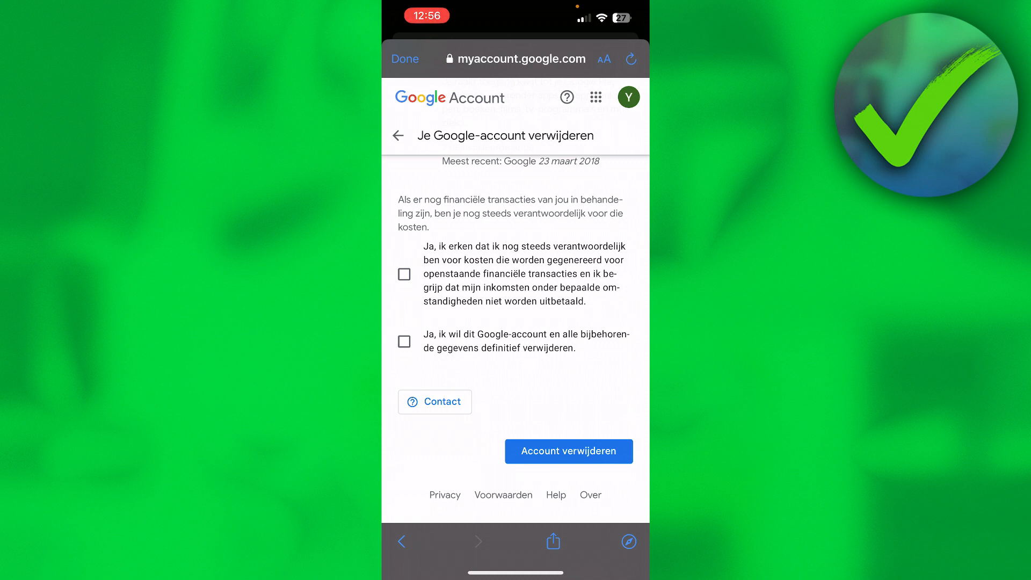
left_click(404, 341)
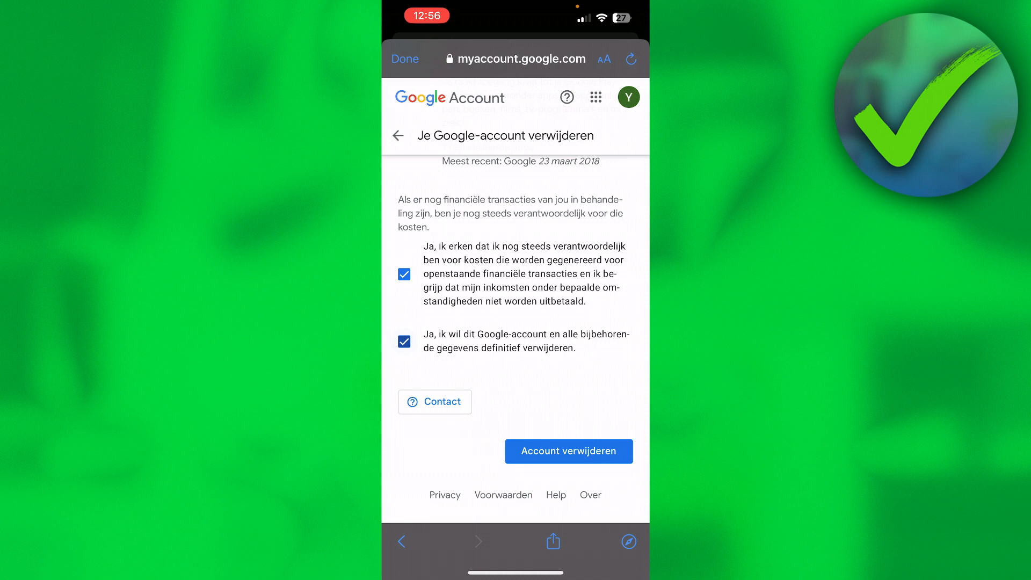